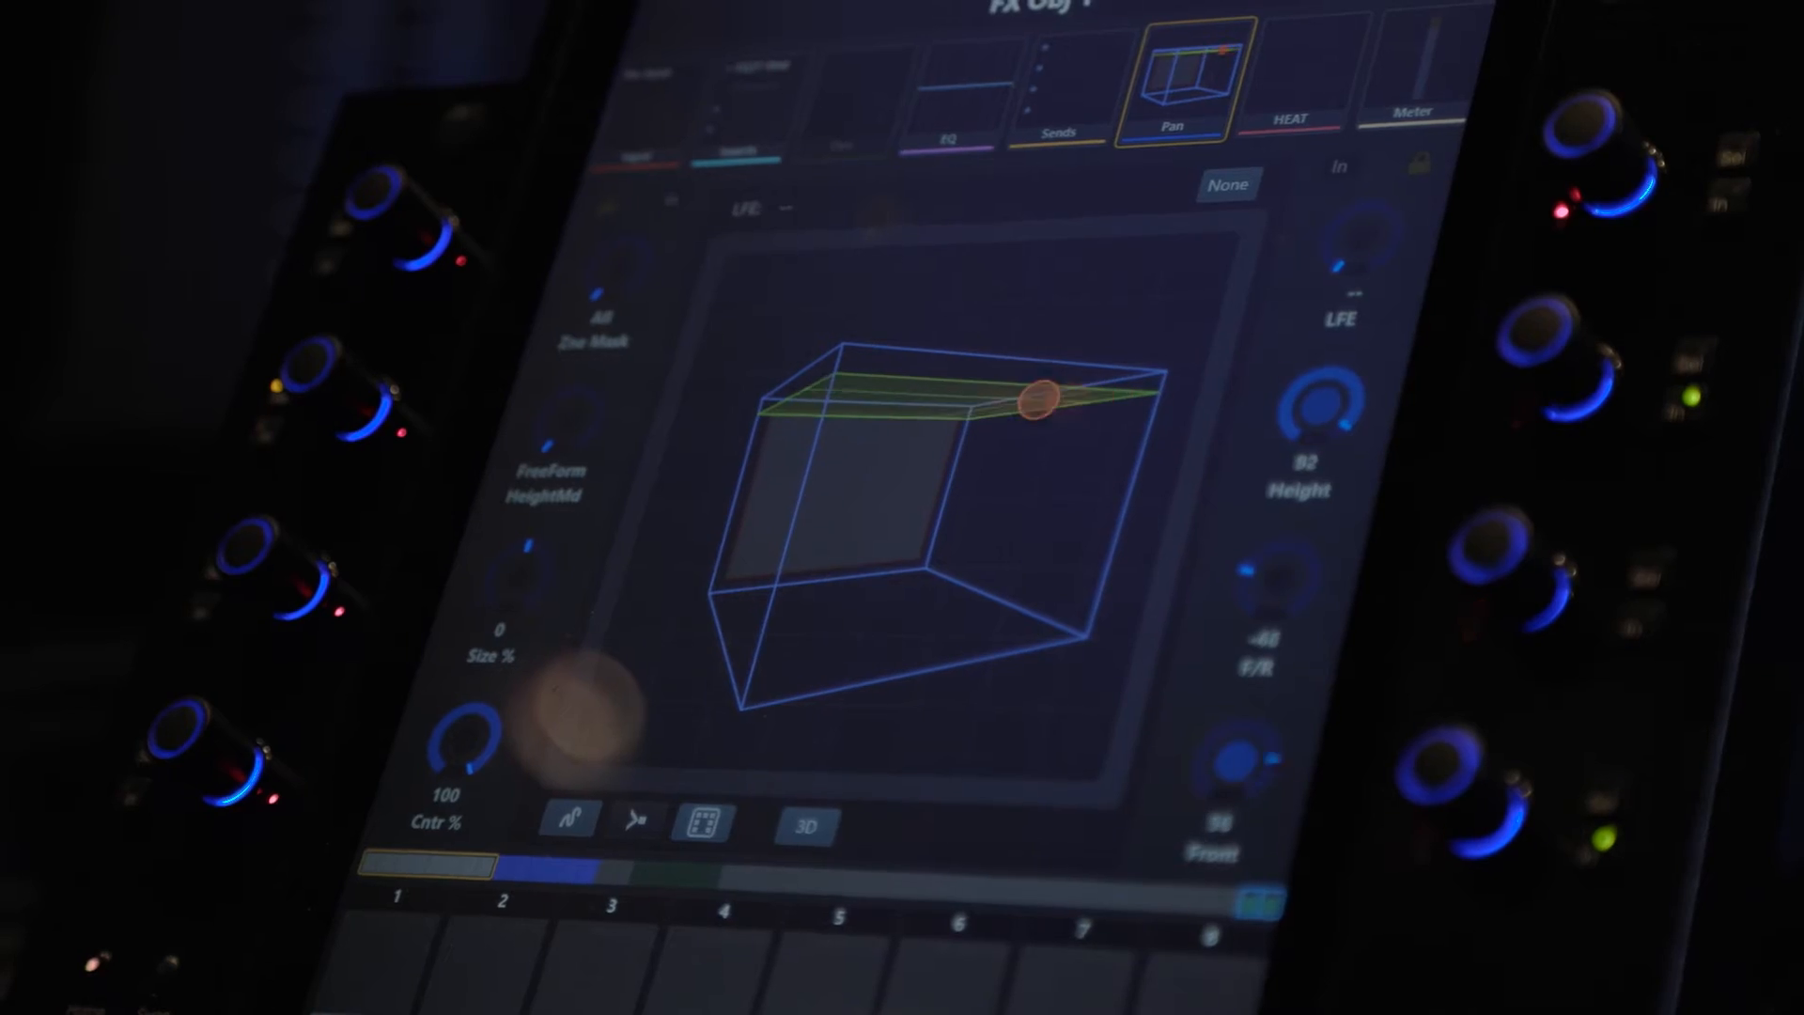
# Step: Drag the object dot down toward the room's center until Height reads about 57
pyautogui.moveTo(1035, 399); pyautogui.dragTo(868, 468)
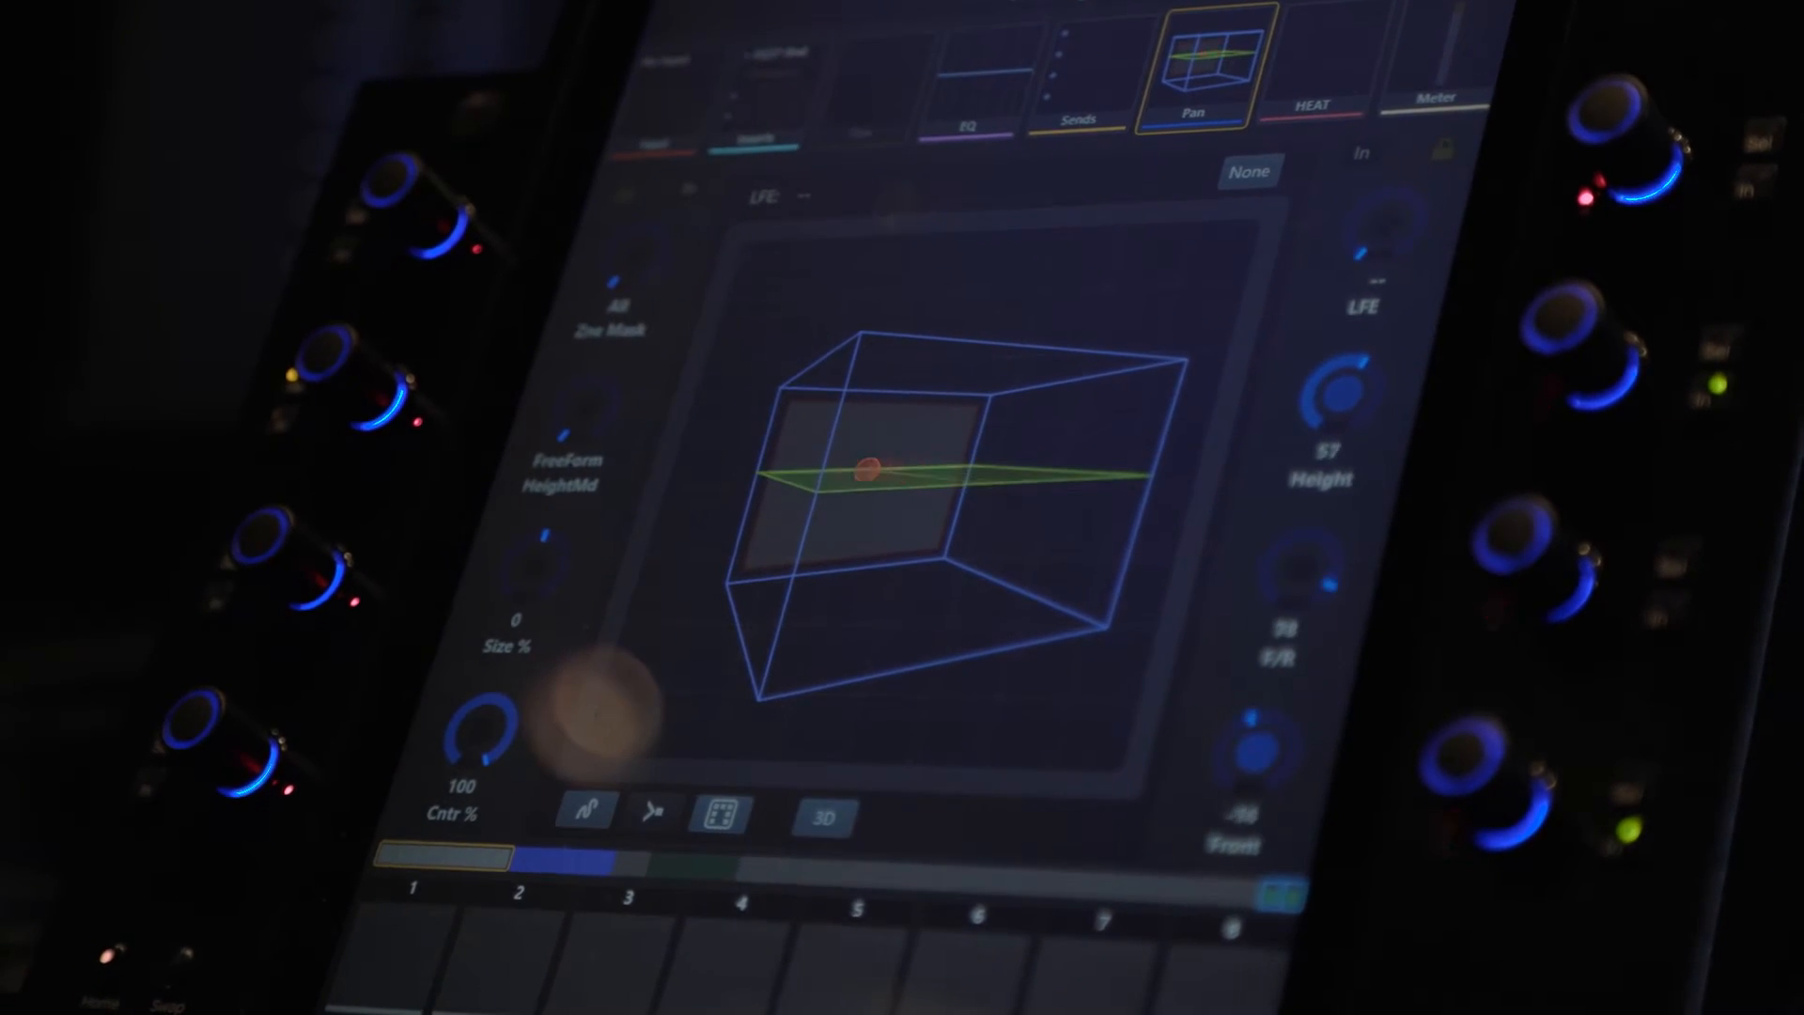